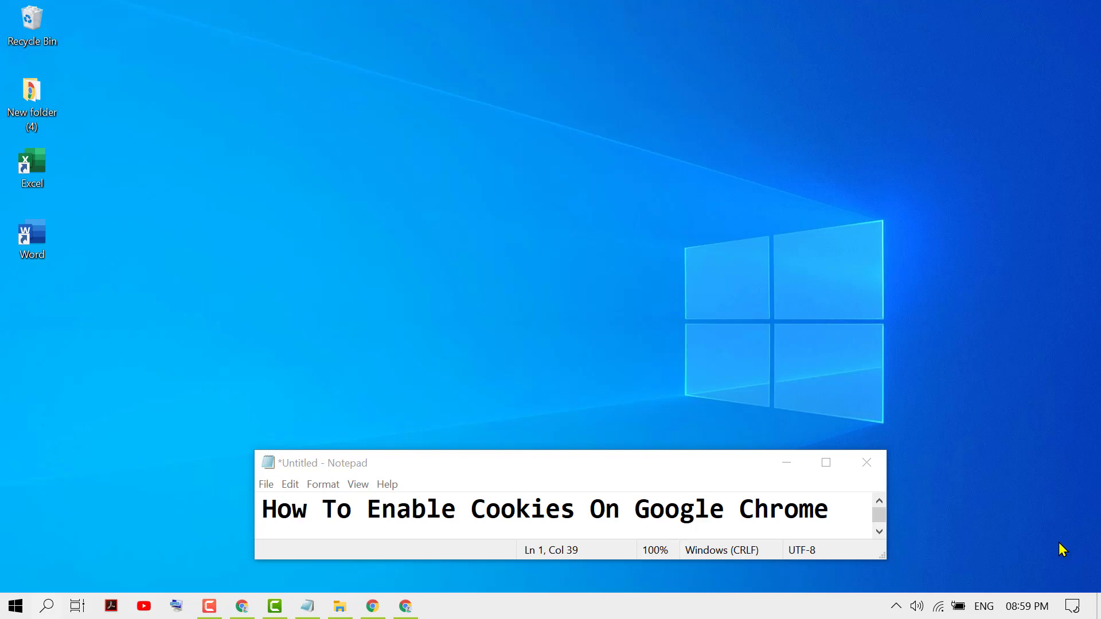
mouse_move(1024, 513)
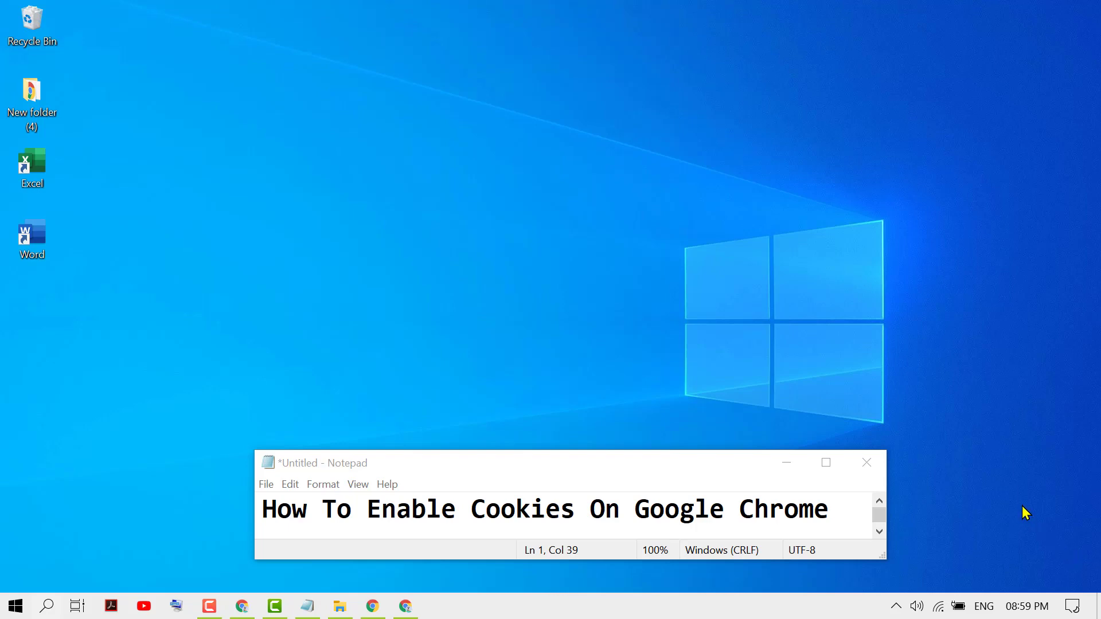
mouse_move(996, 498)
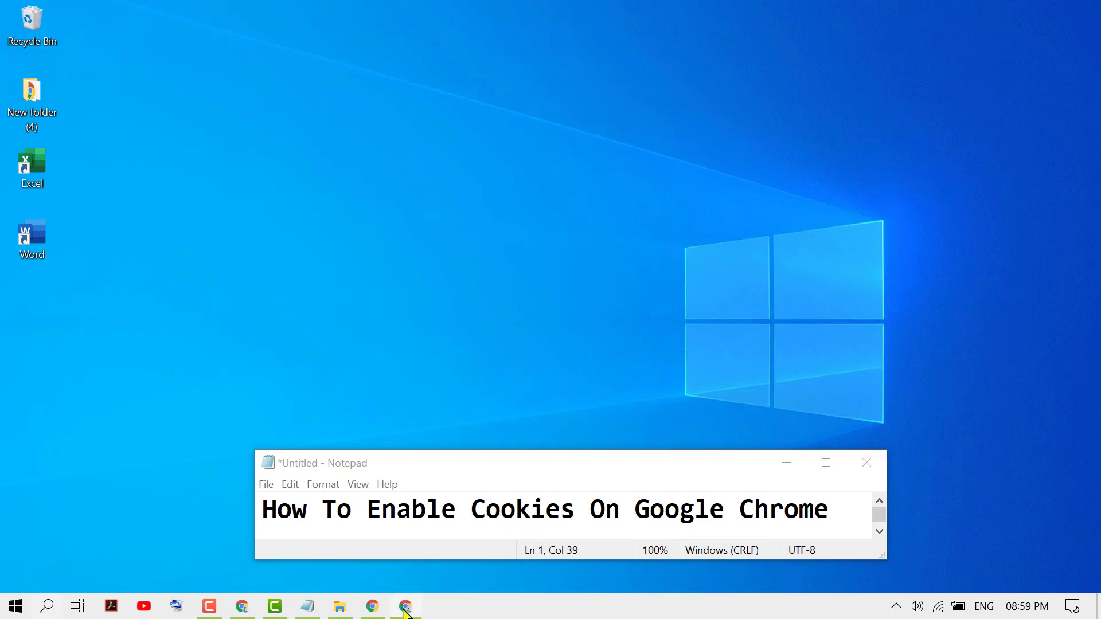
- Launch Chrome from the taskbar and open its three-dot main menu
left_click(405, 605)
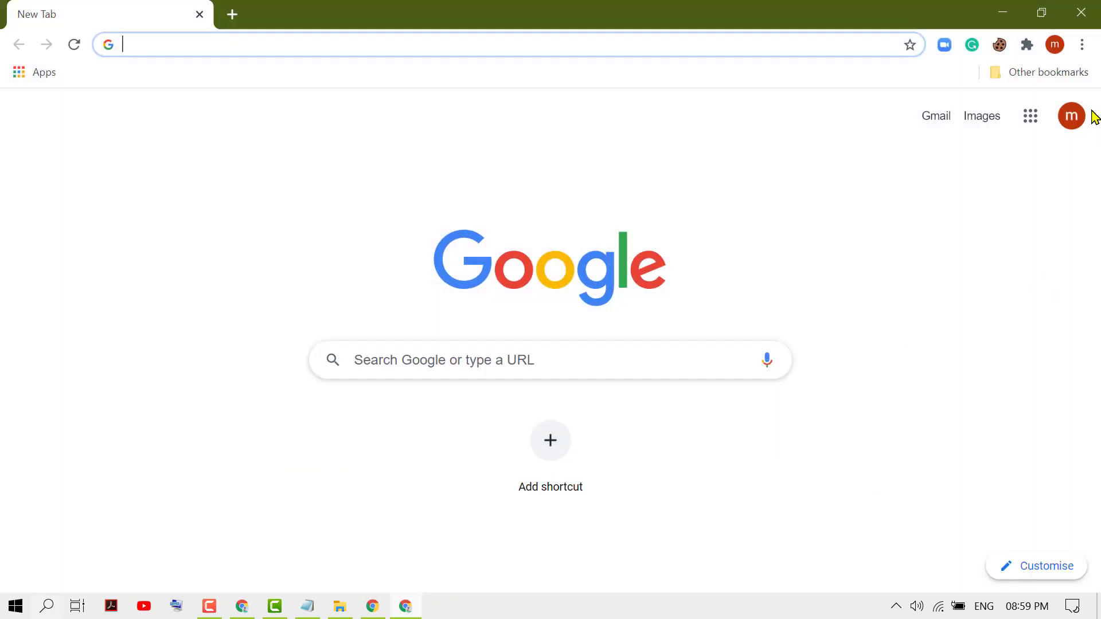
mouse_move(1082, 45)
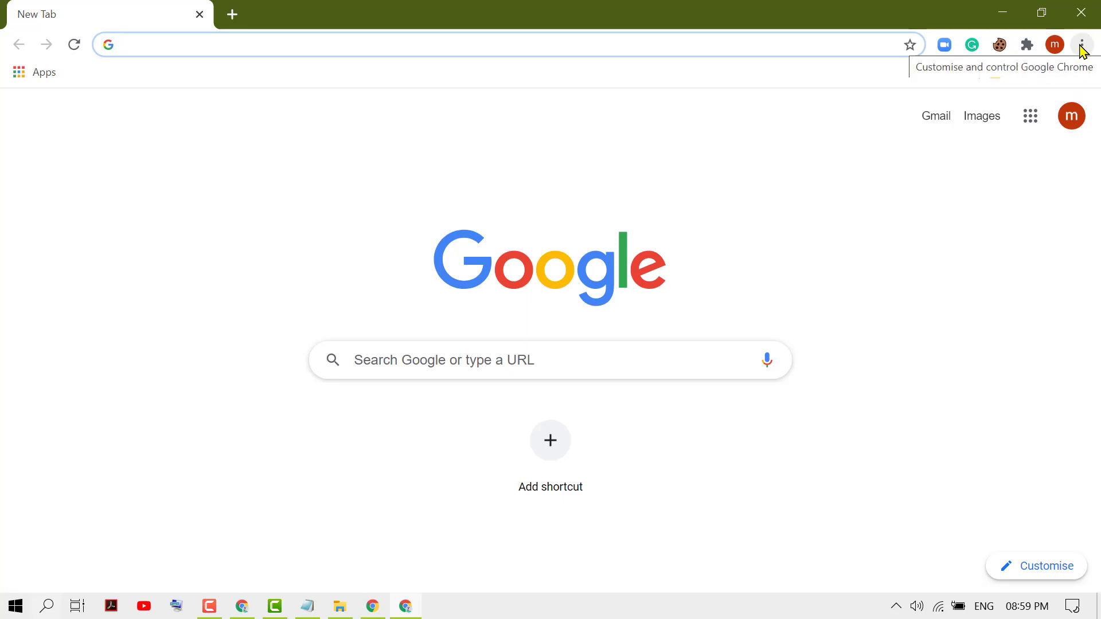
left_click(1081, 44)
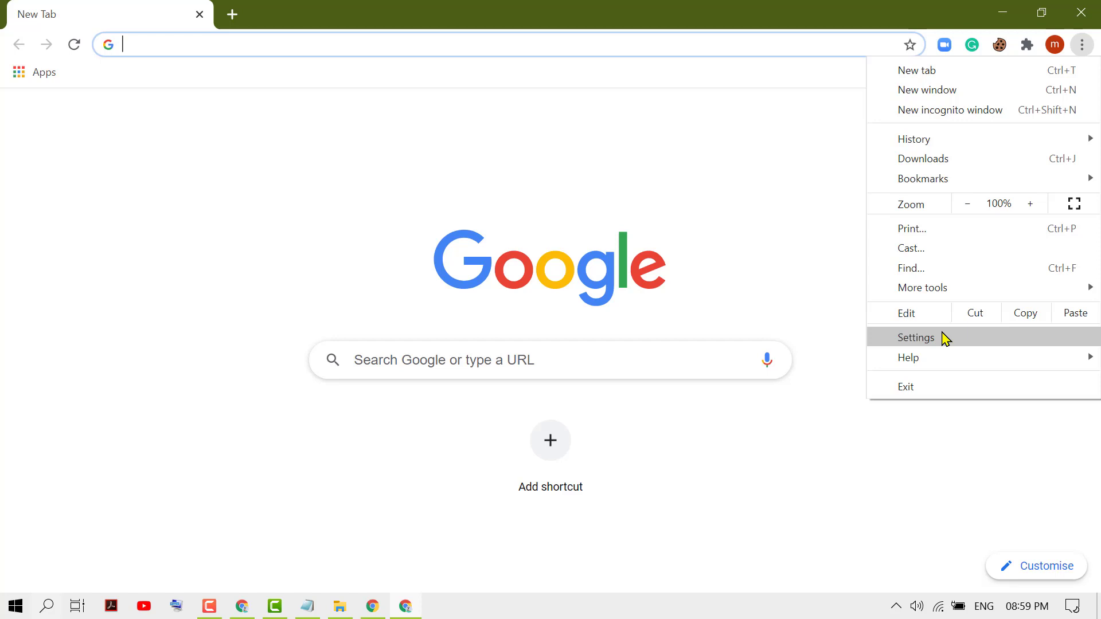
- Go through Settings > Privacy and security to the Cookies and other site data general options
left_click(915, 337)
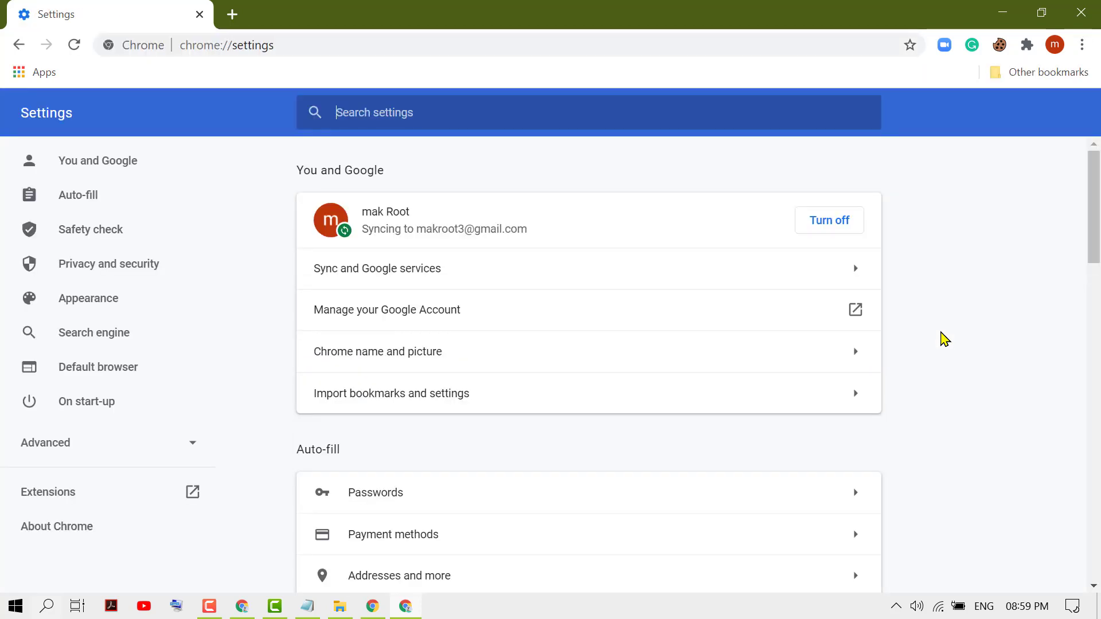
mouse_move(84, 264)
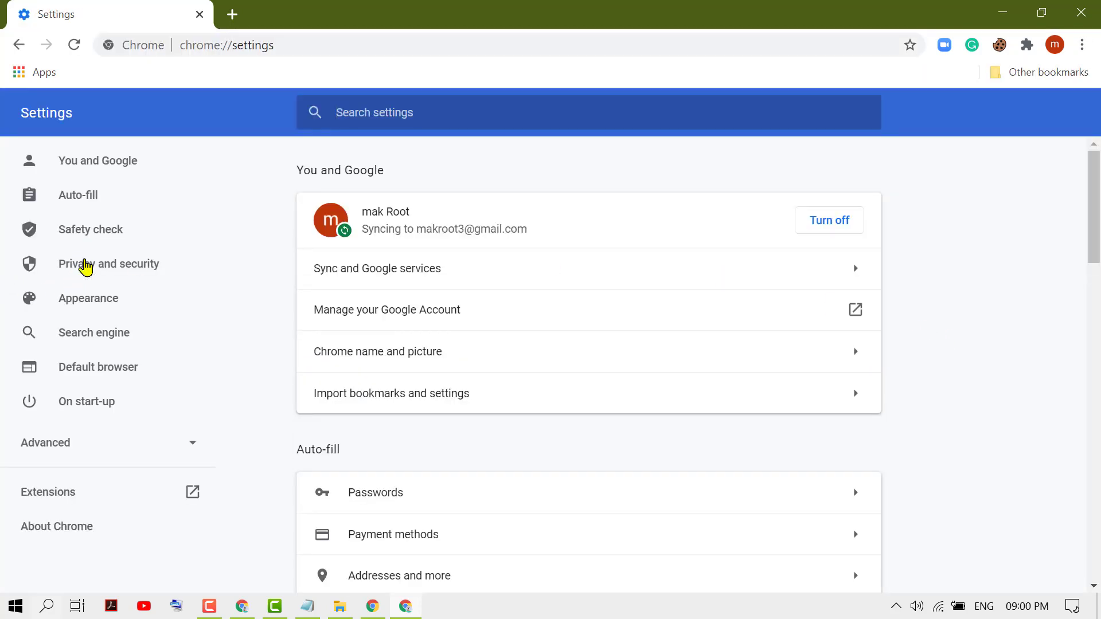
mouse_move(90, 274)
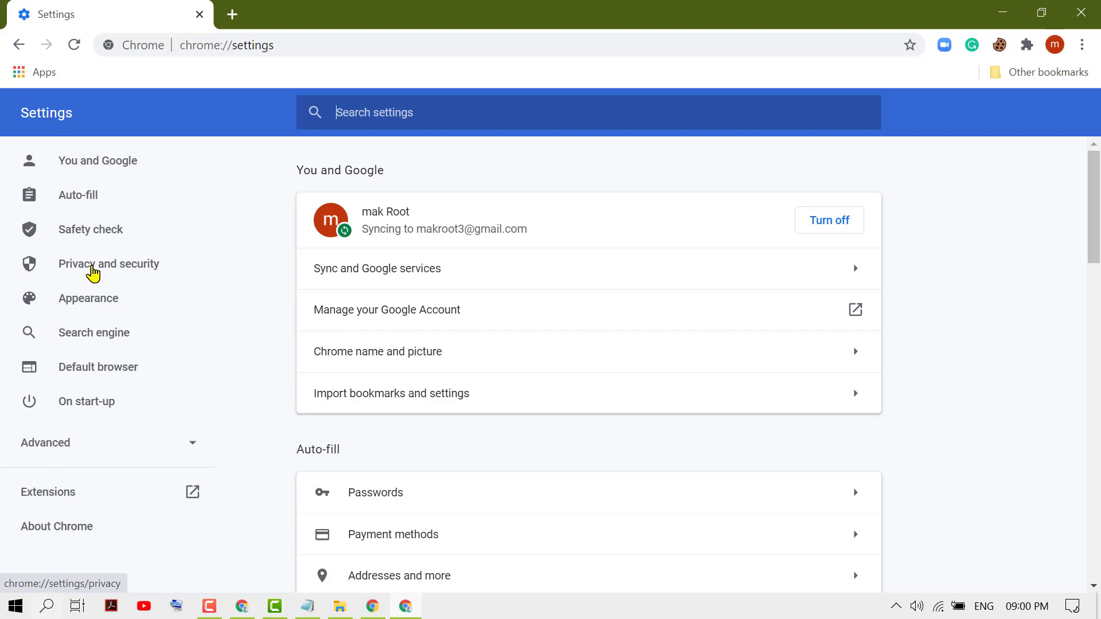
left_click(108, 264)
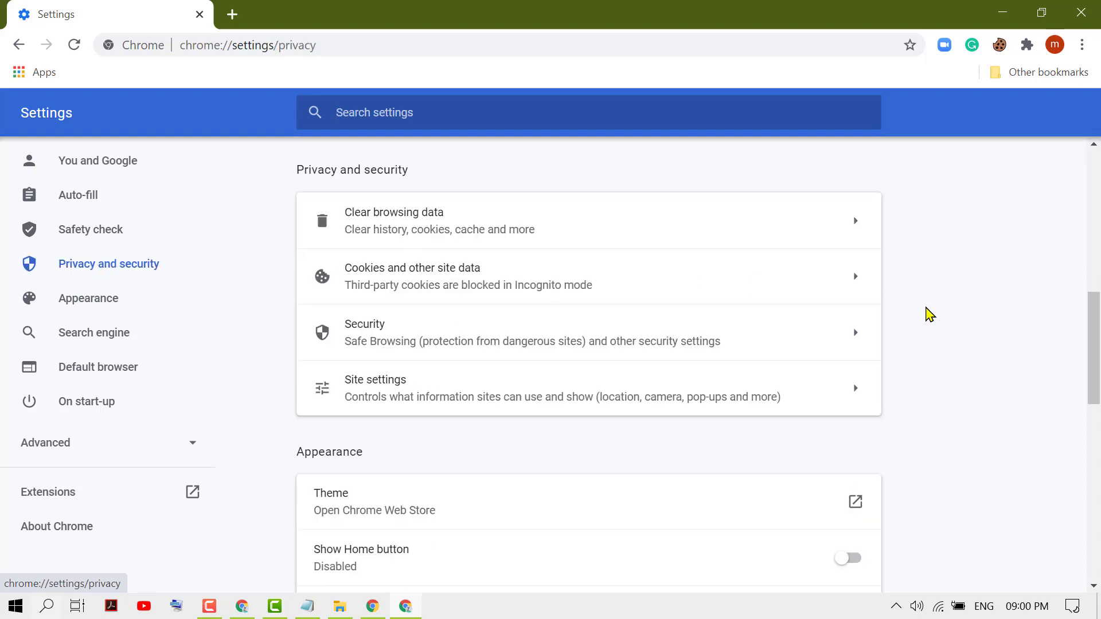
mouse_move(419, 288)
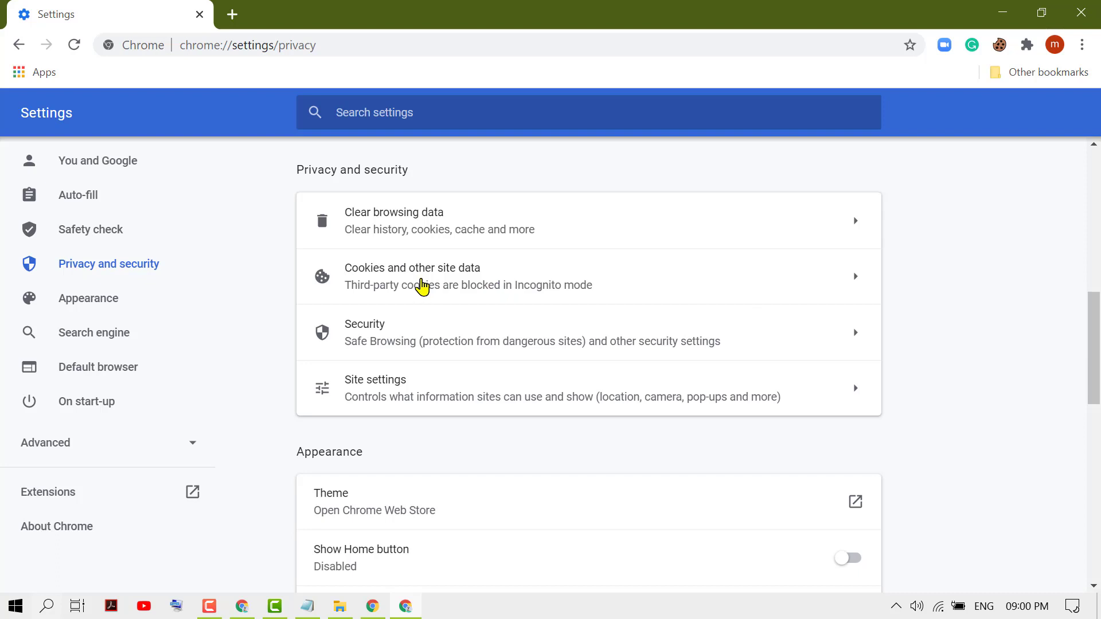
left_click(412, 276)
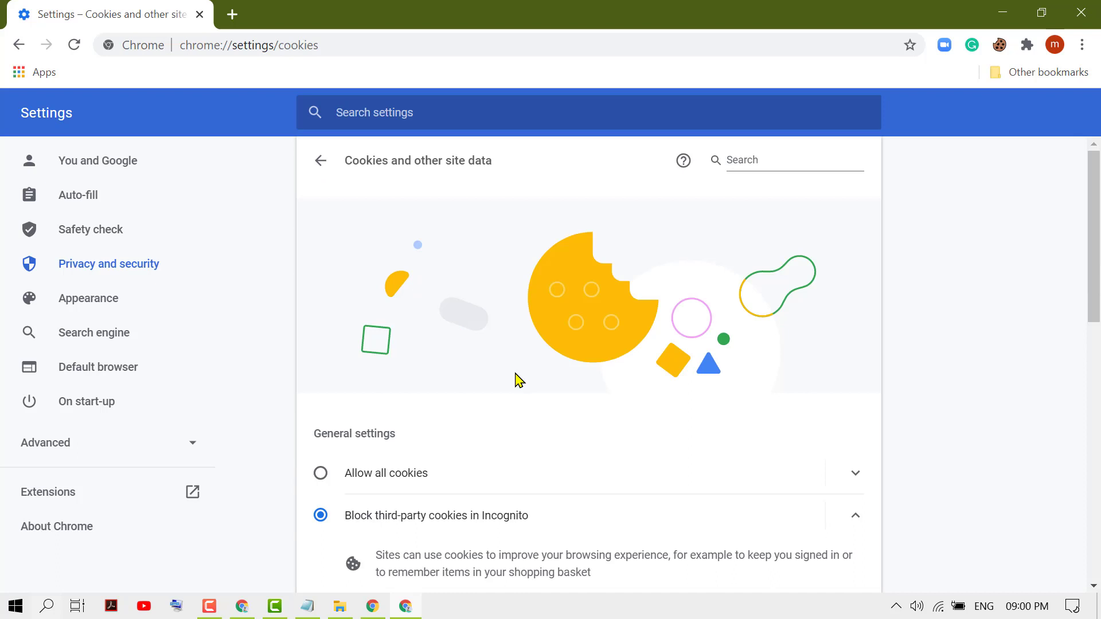
scroll("down", 3)
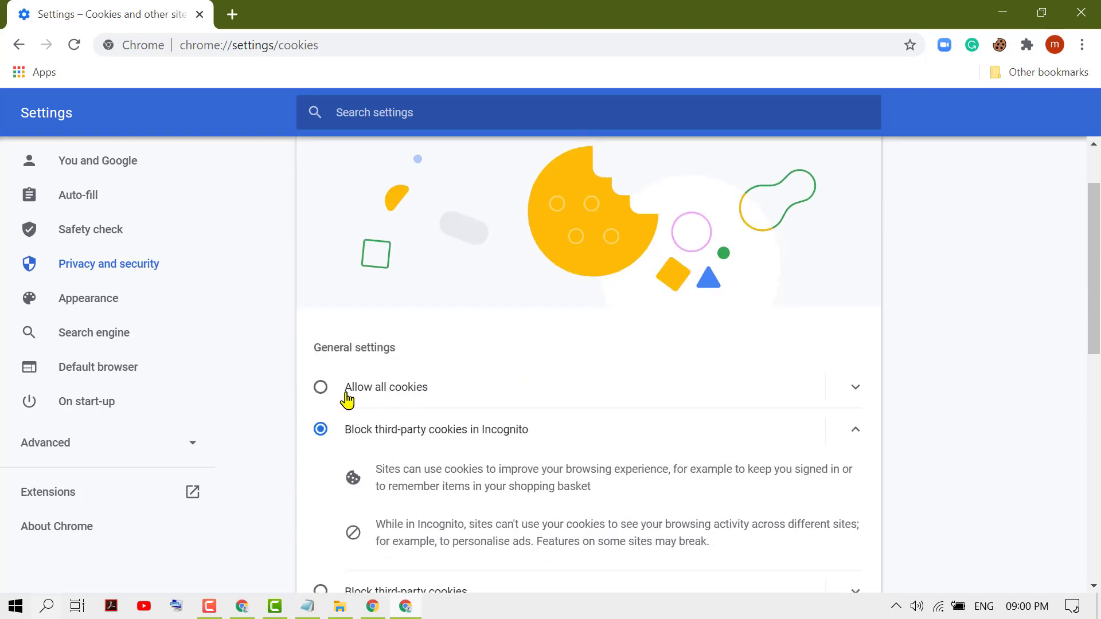
mouse_move(358, 399)
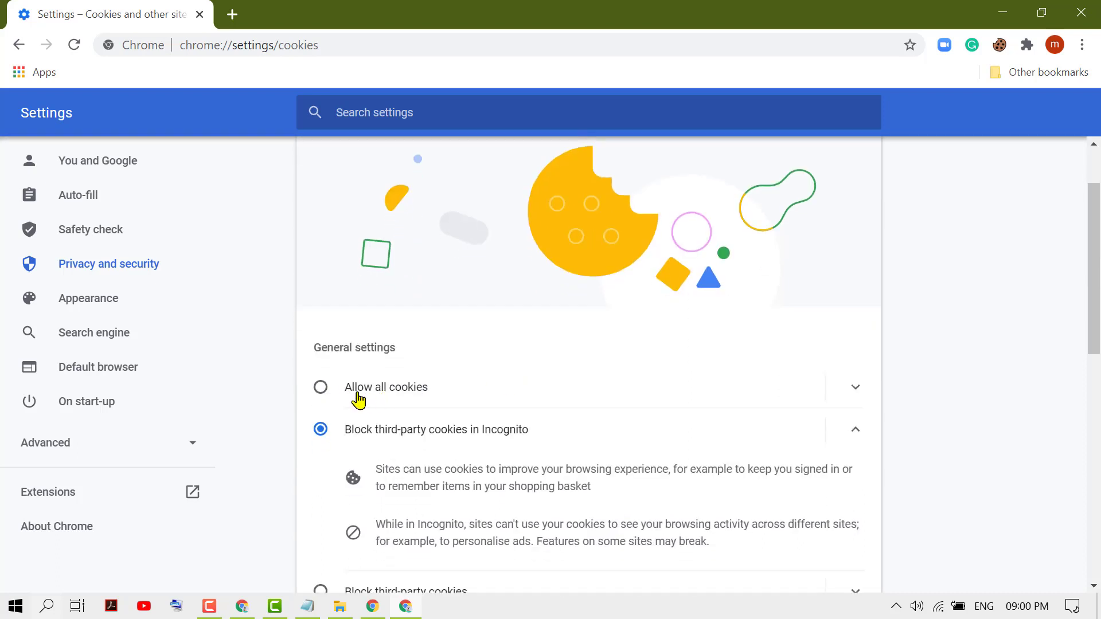
- Select 'Allow all cookies', then bring the Notepad note on enabling cookies back to the front
left_click(320, 387)
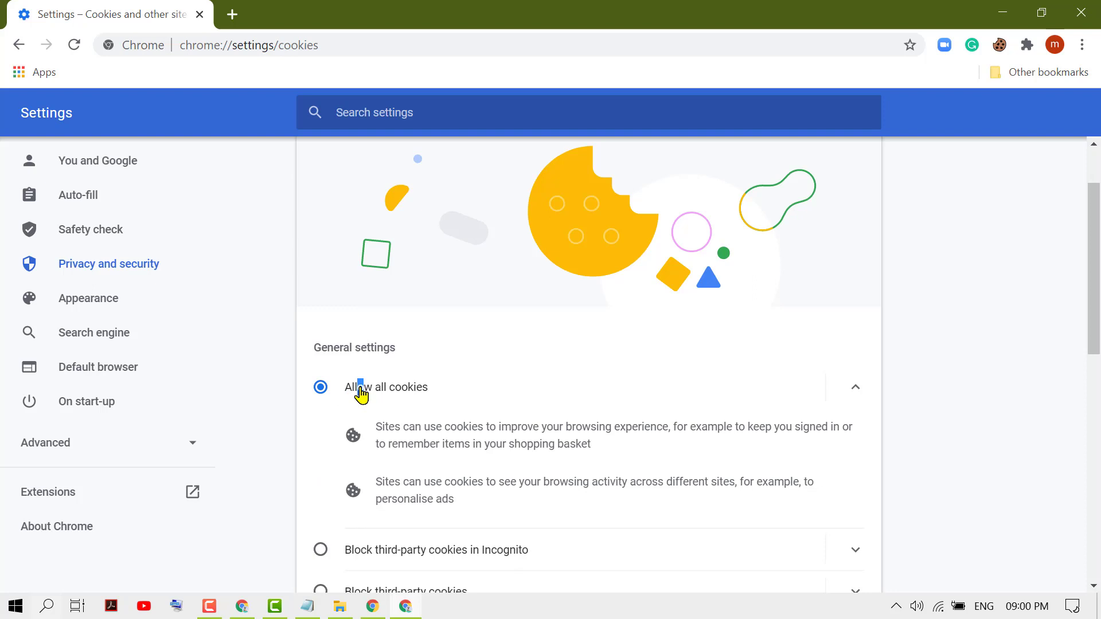
mouse_move(437, 443)
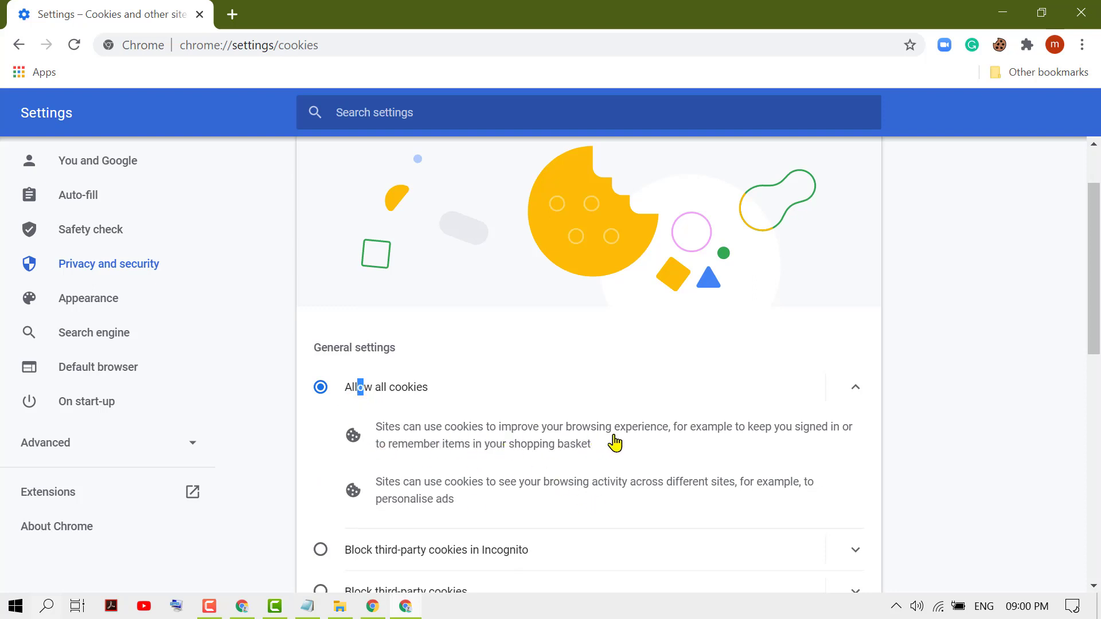
mouse_move(698, 453)
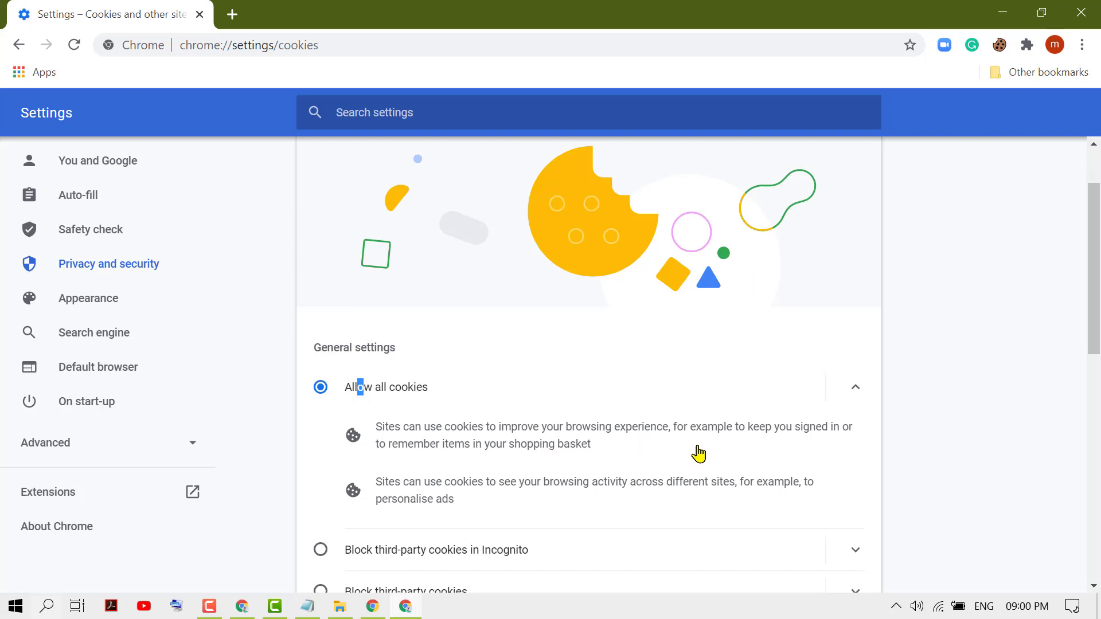
mouse_move(636, 446)
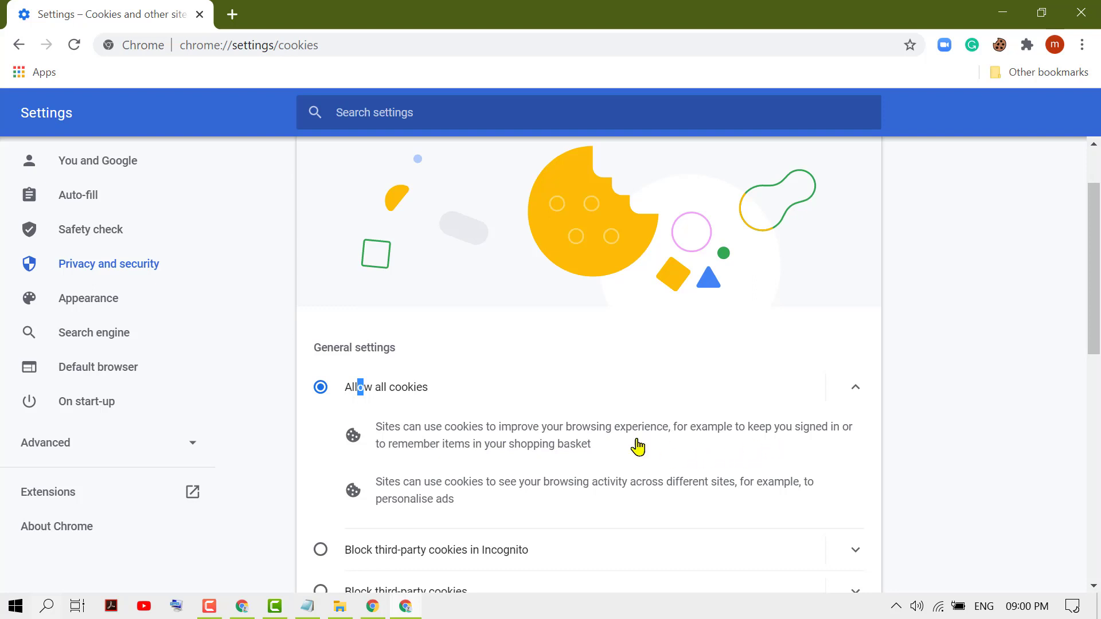
mouse_move(468, 462)
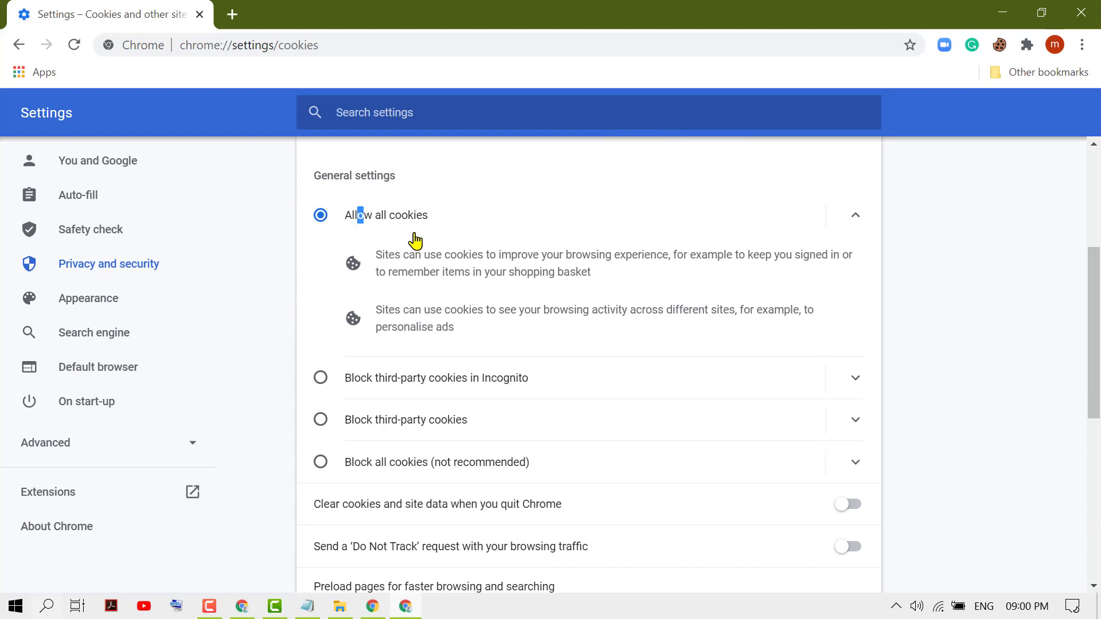
scroll("down", 3)
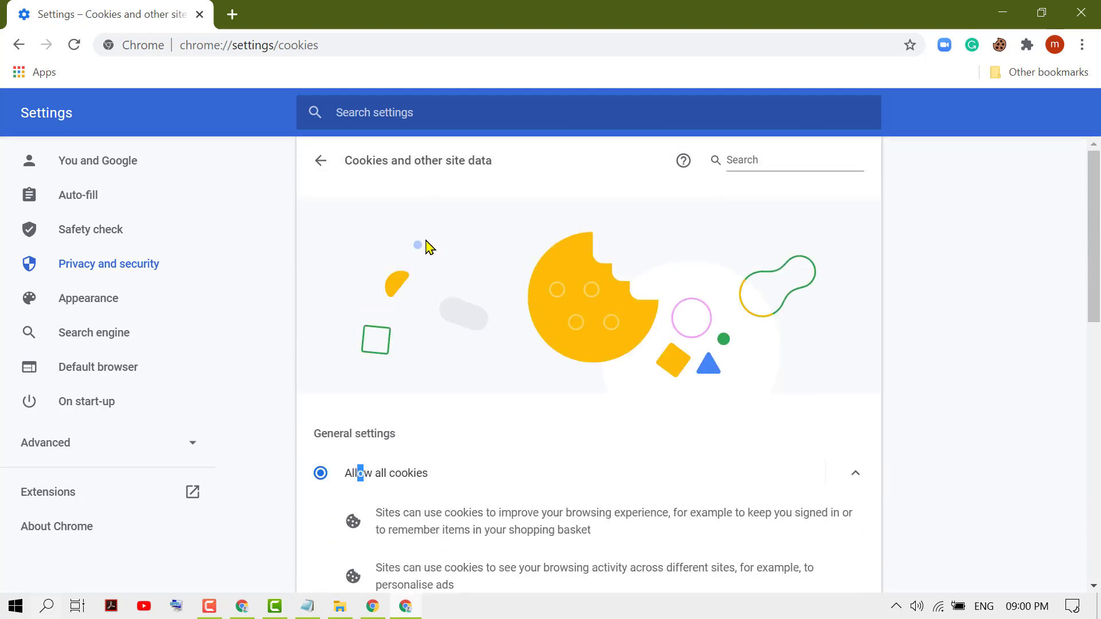
left_click(307, 606)
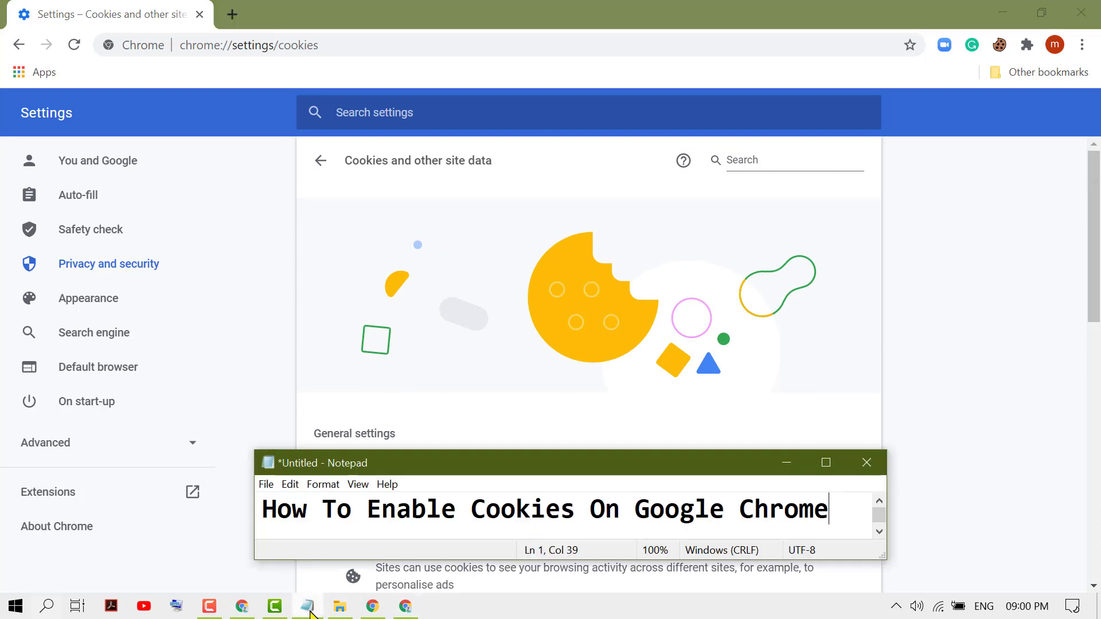
mouse_move(561, 533)
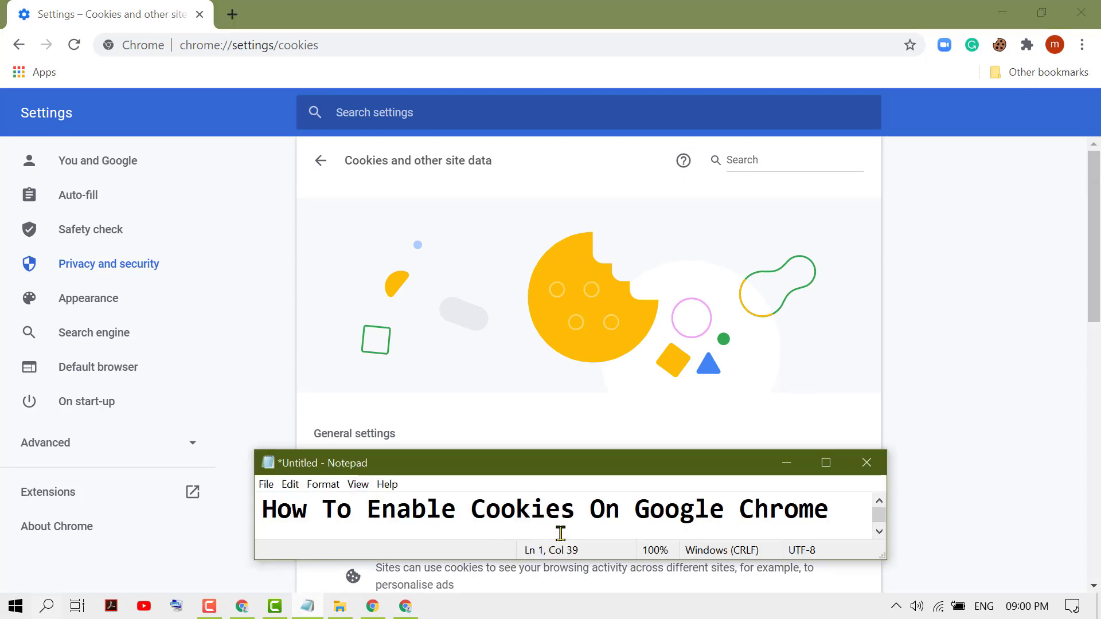